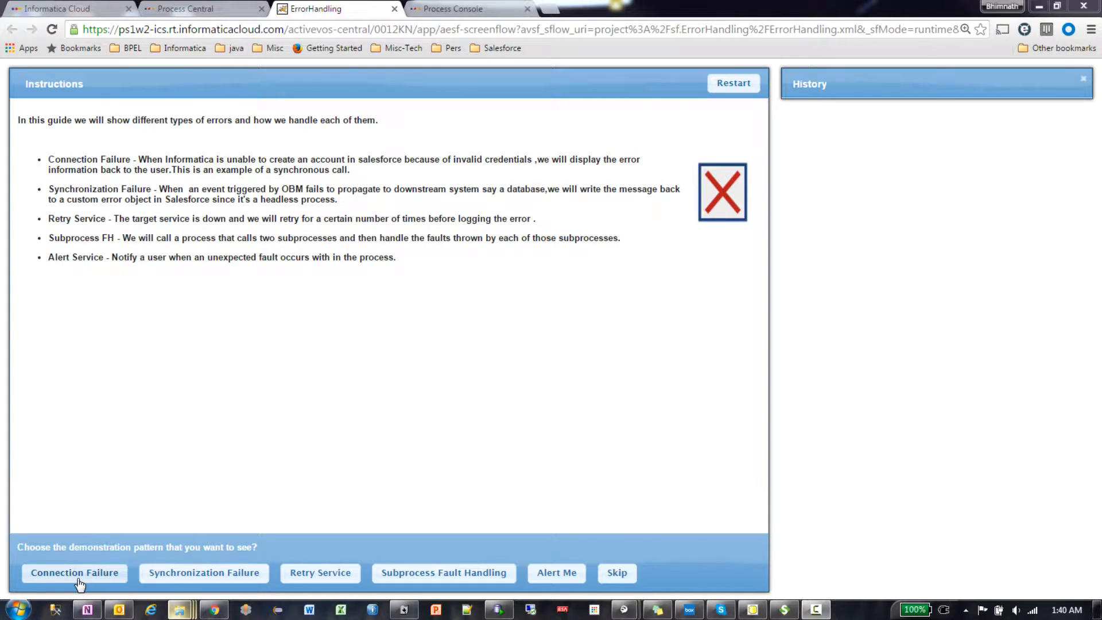
Run the Connection Failure demo in the ErrorHandling guide to trigger the CreateDataException account failure
{"action": "left_click", "coordinate": [74, 572]}
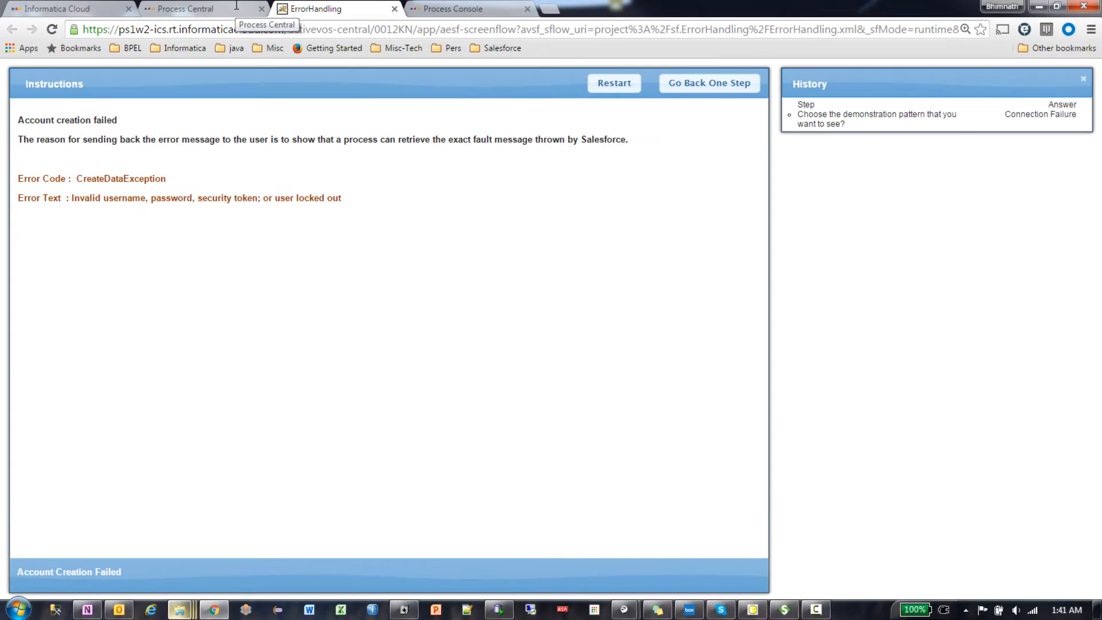
Switch to the Process Console tab showing the faulted Account create step's details
{"action": "left_click", "coordinate": [64, 8]}
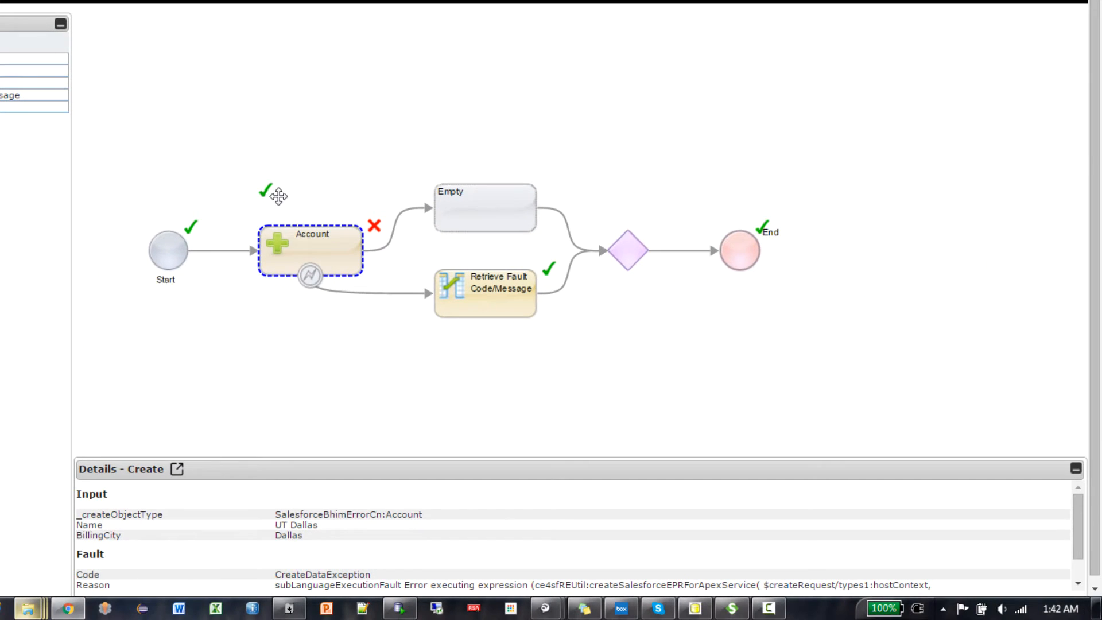
{"action": "mouse_move", "coordinate": [311, 266]}
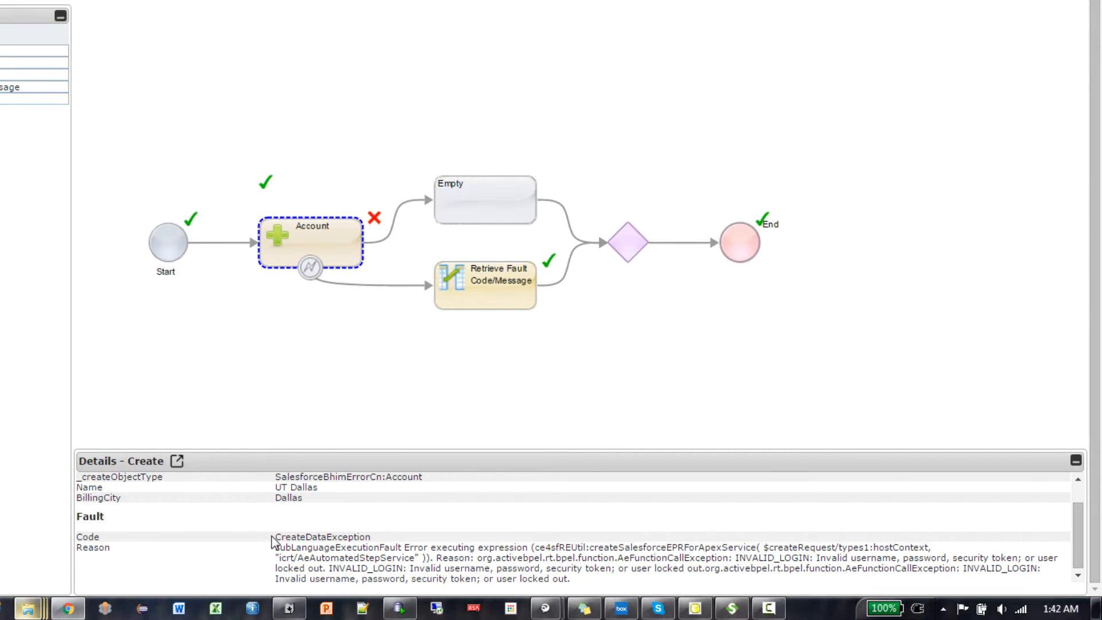
{"action": "double_click", "coordinate": [322, 536]}
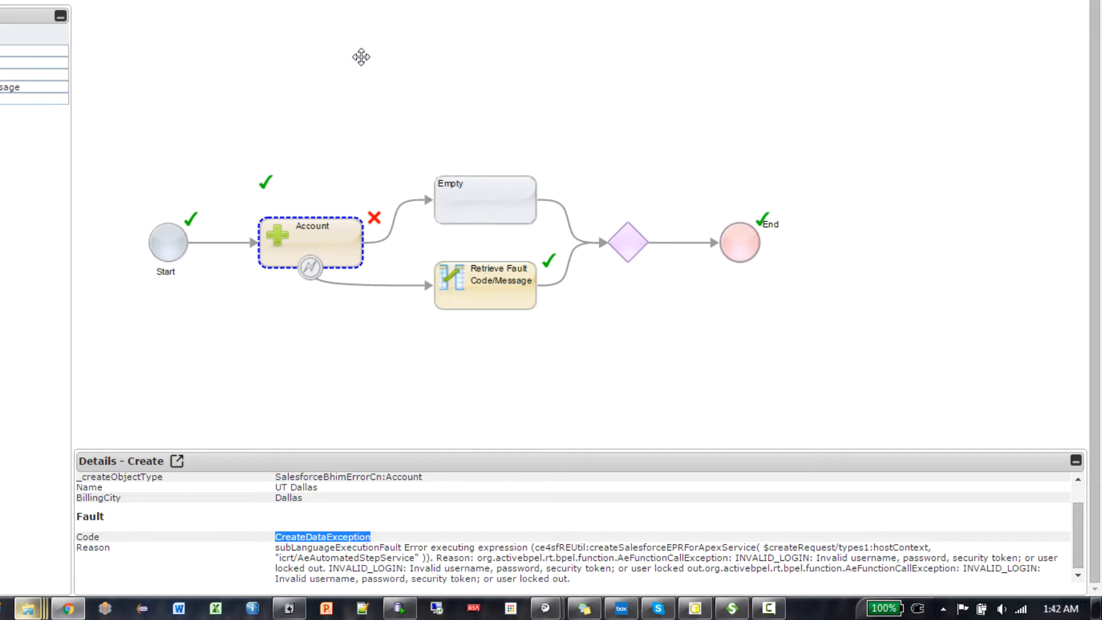
{"action": "mouse_move", "coordinate": [356, 27]}
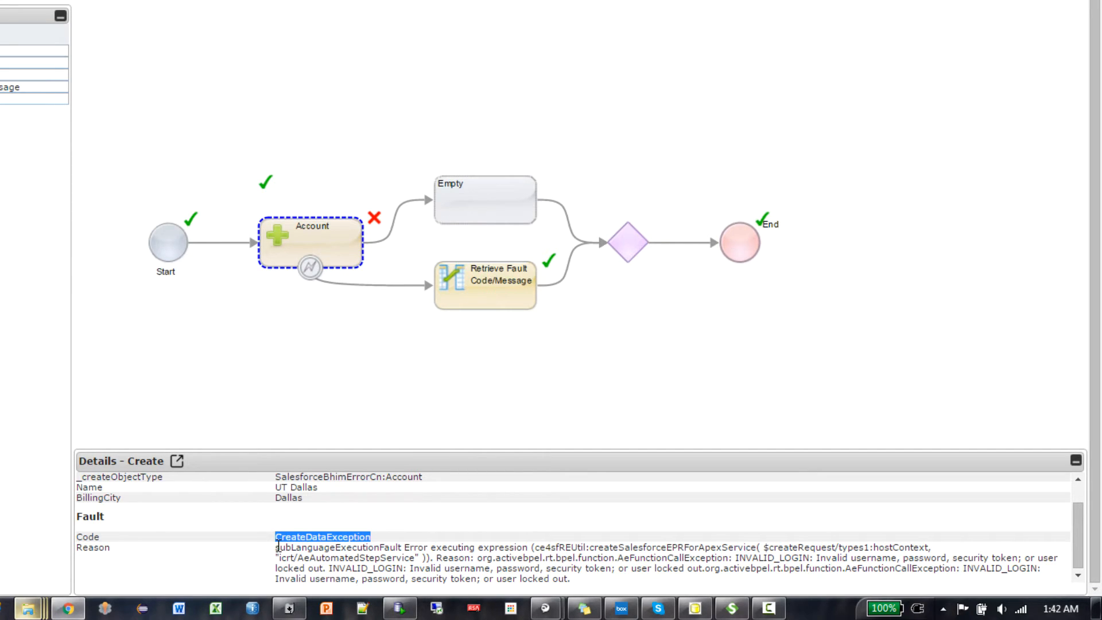
{"action": "mouse_move", "coordinate": [621, 608]}
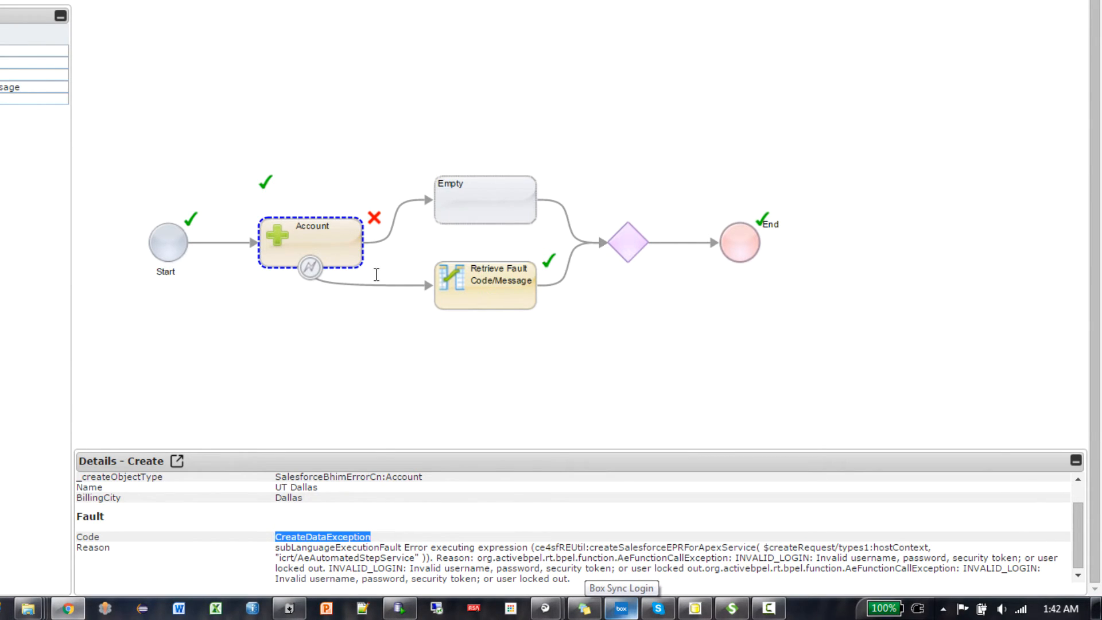
{"action": "mouse_move", "coordinate": [496, 304]}
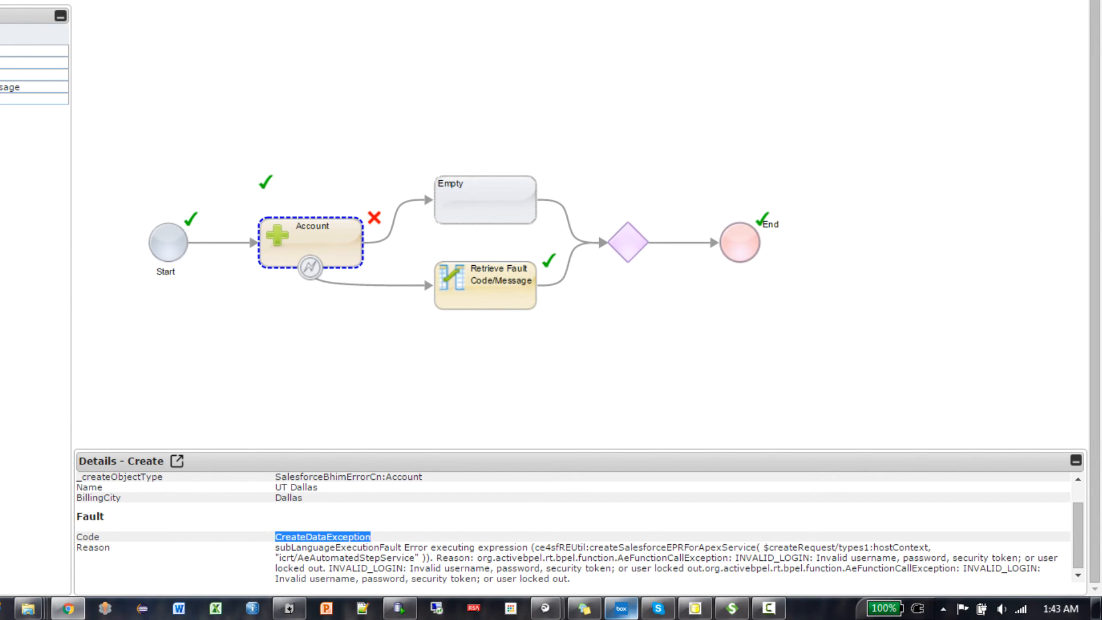
{"action": "mouse_move", "coordinate": [705, 232]}
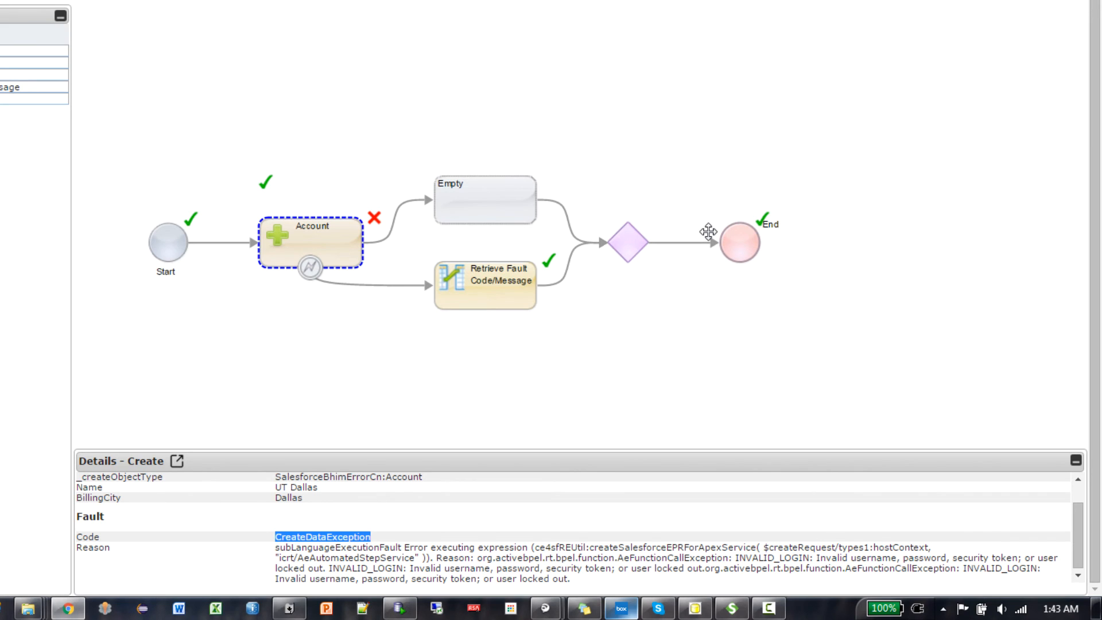